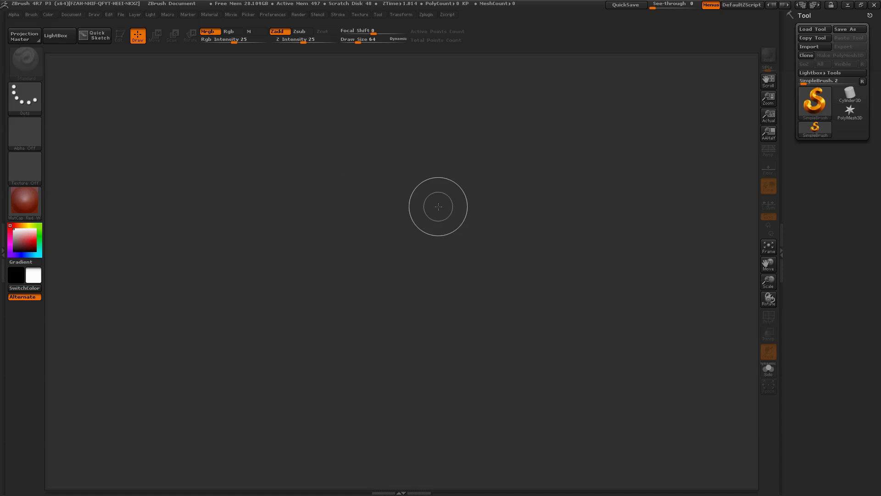
mouse_move(377, 282)
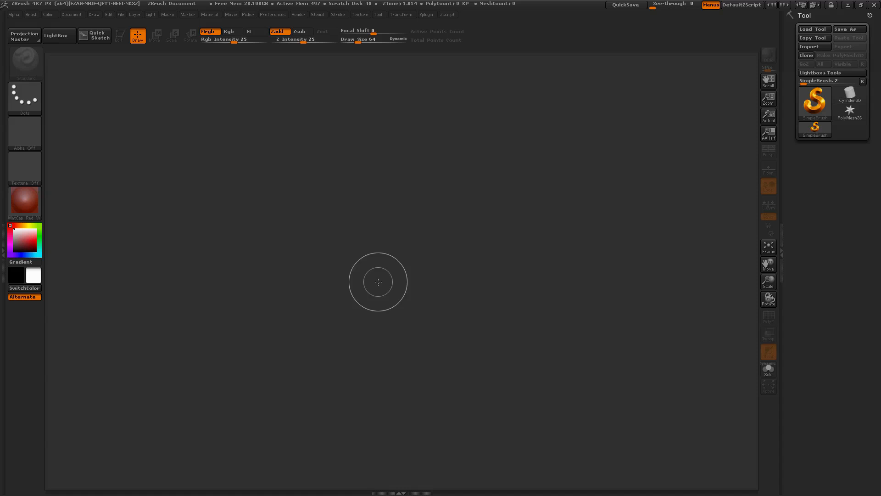
mouse_move(388, 249)
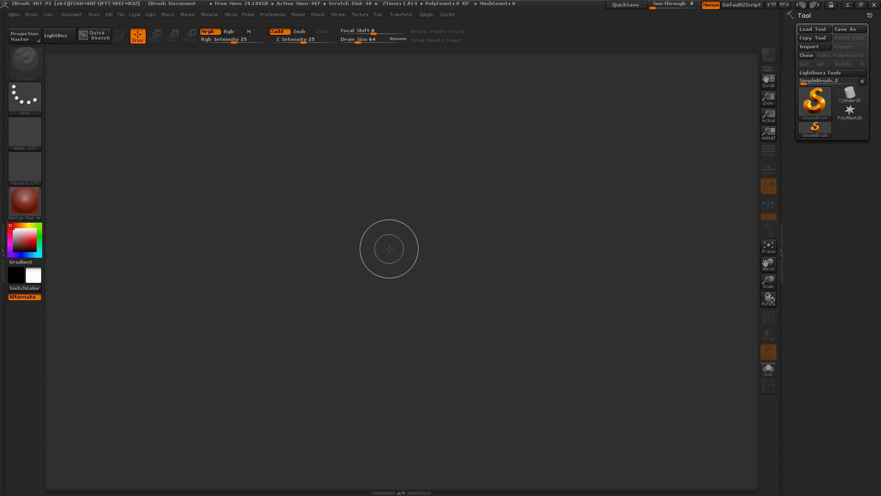
mouse_move(295, 229)
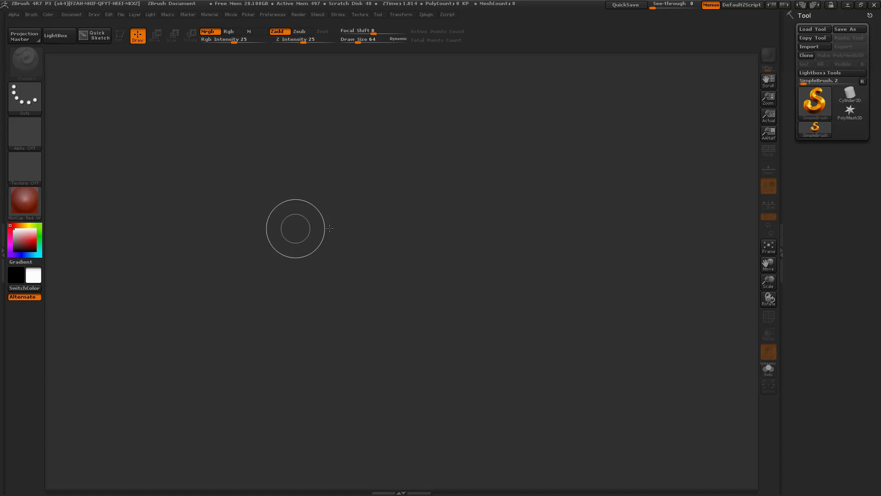
mouse_move(371, 237)
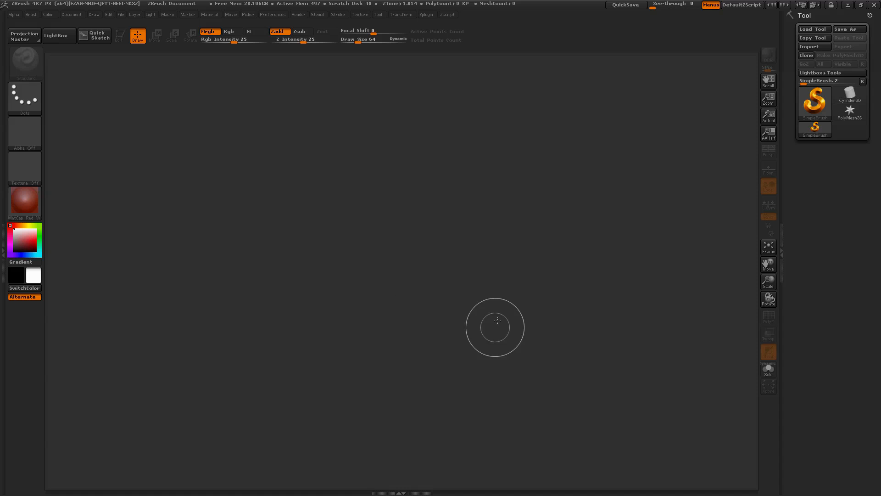
Show the installed plugins list to reach ZStartup Master.
left_click(426, 13)
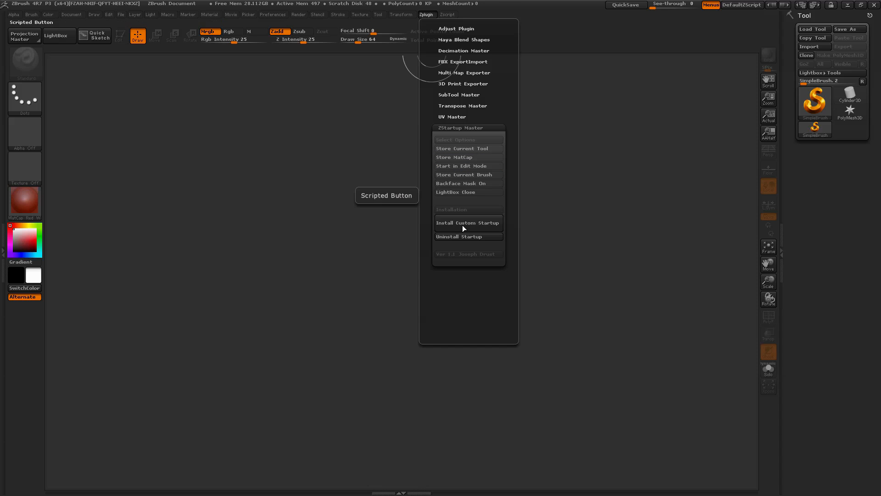
mouse_move(468, 222)
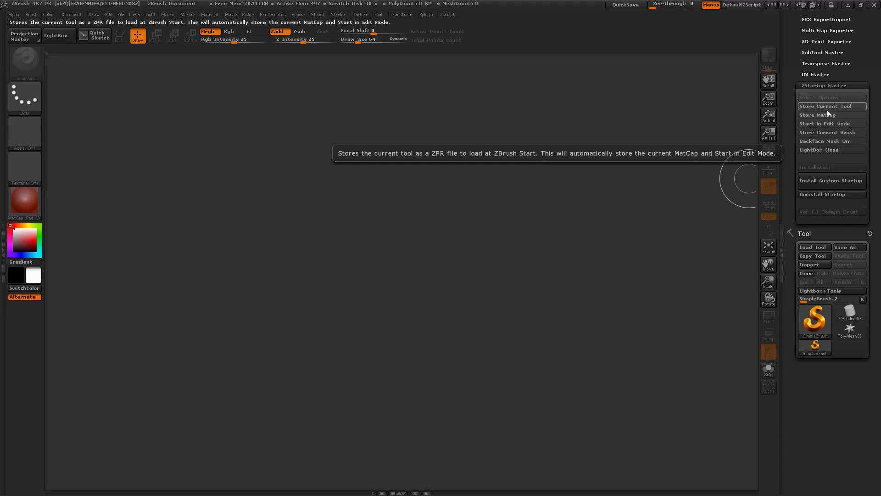
mouse_move(527, 270)
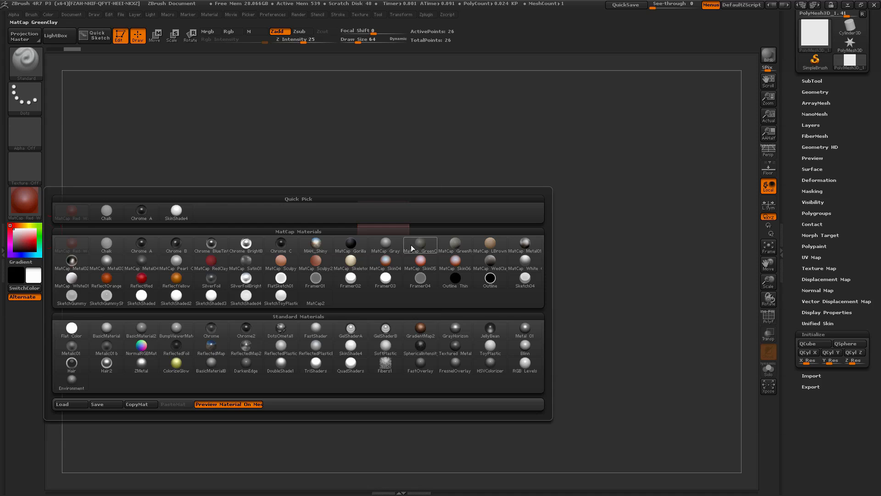
Give the cube a plain grey MatCap, show its polygroup colours, and view its top.
left_click(420, 244)
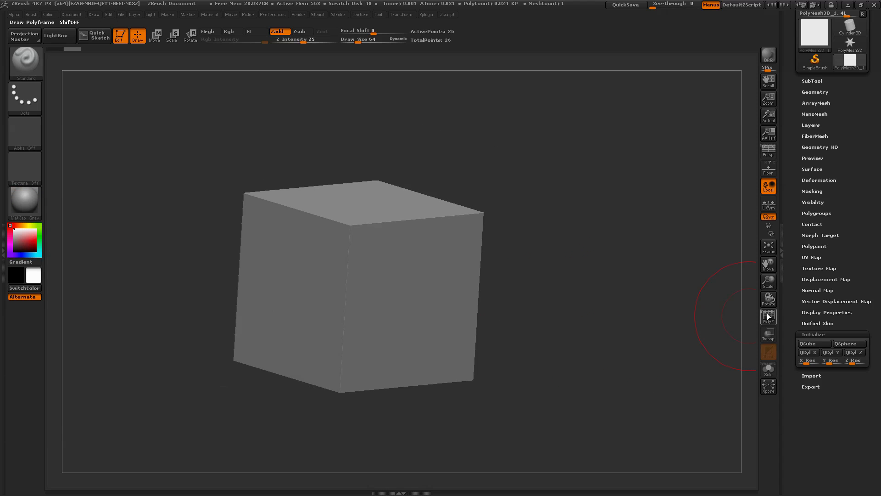
left_click(768, 169)
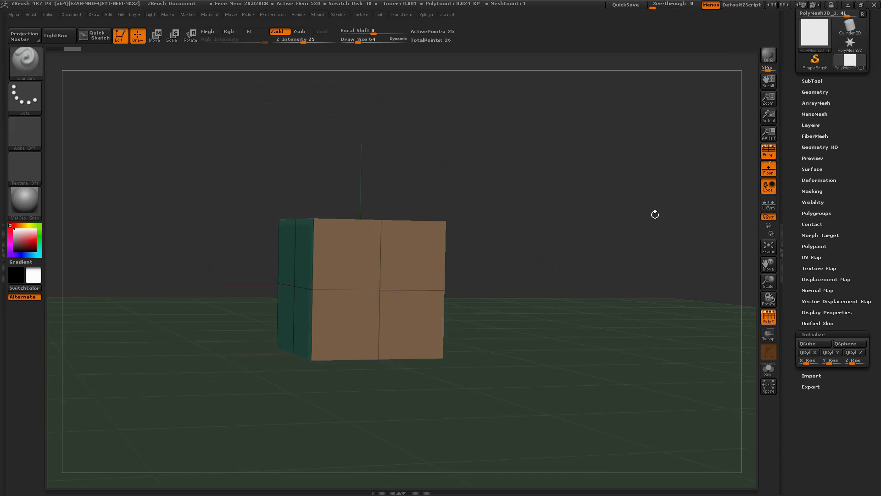
left_click_drag(654, 214, 613, 261)
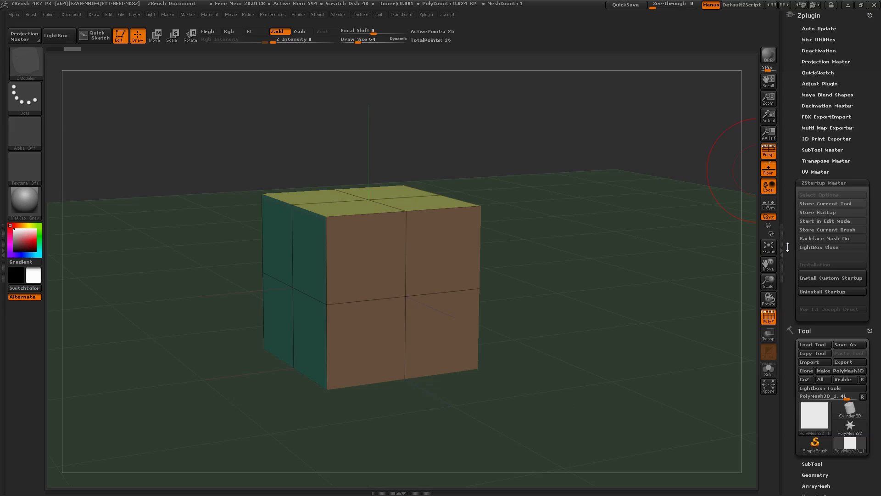
mouse_move(832, 203)
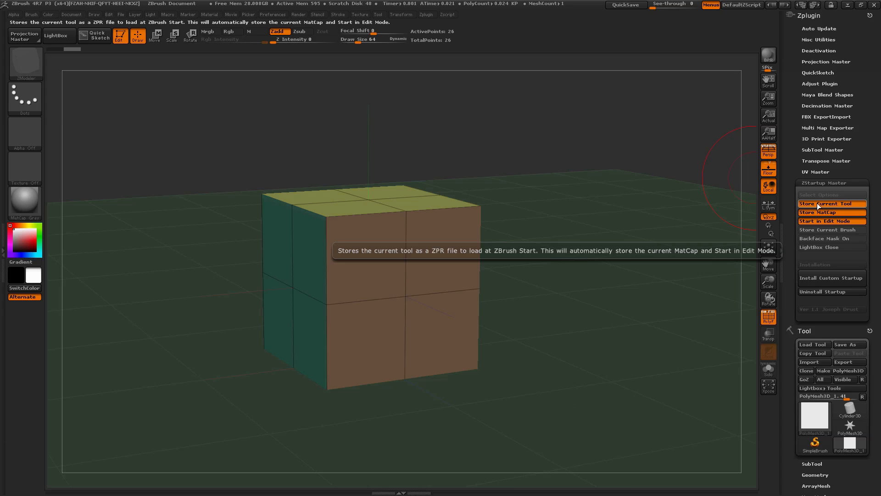
mouse_move(24, 204)
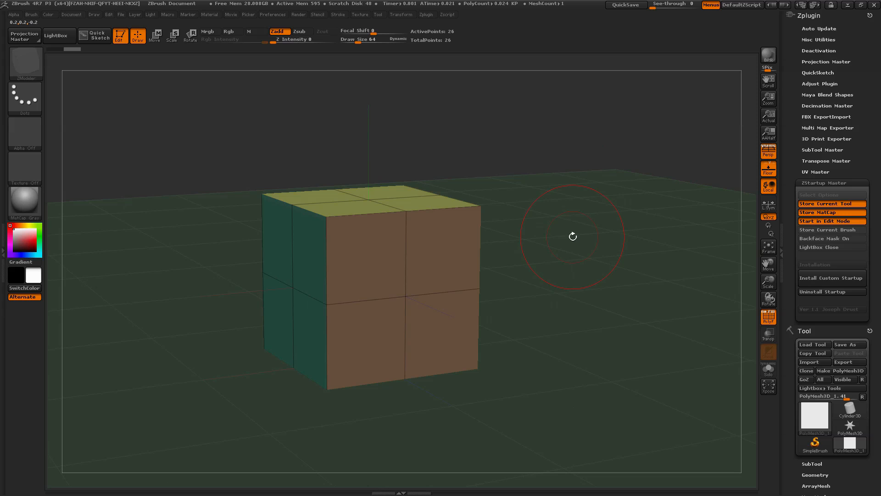
mouse_move(566, 341)
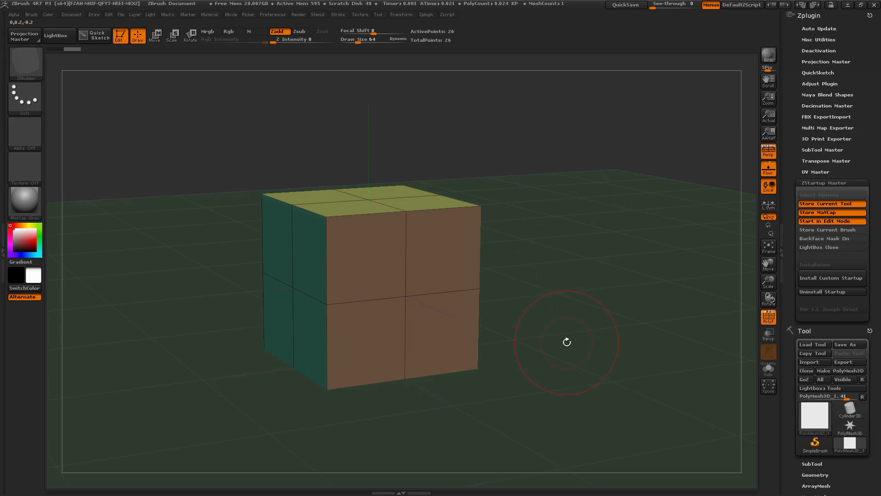
mouse_move(824, 221)
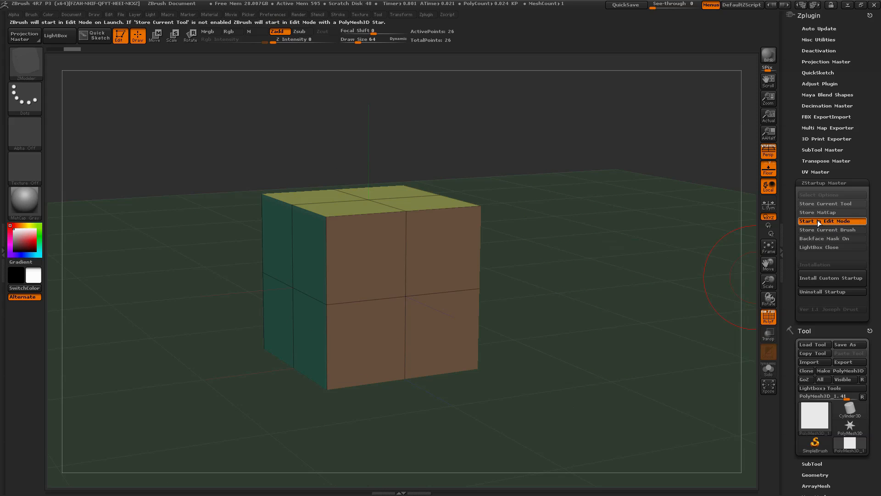
mouse_move(832, 212)
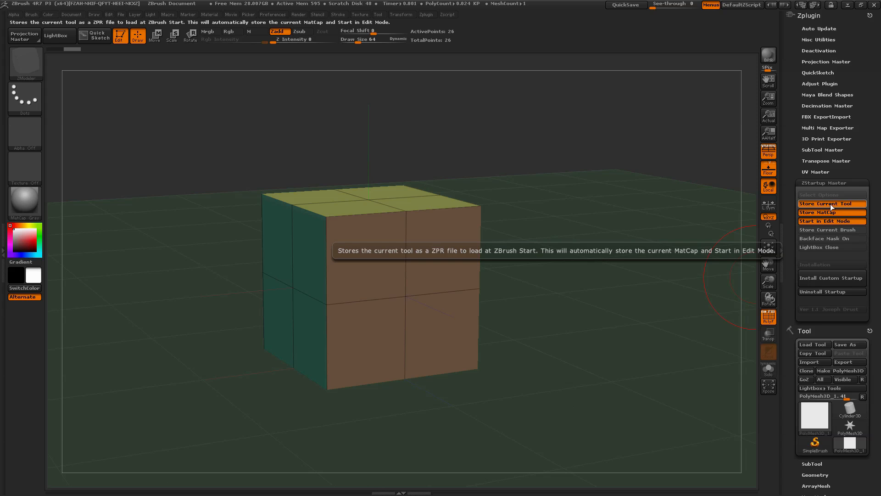
mouse_move(832, 212)
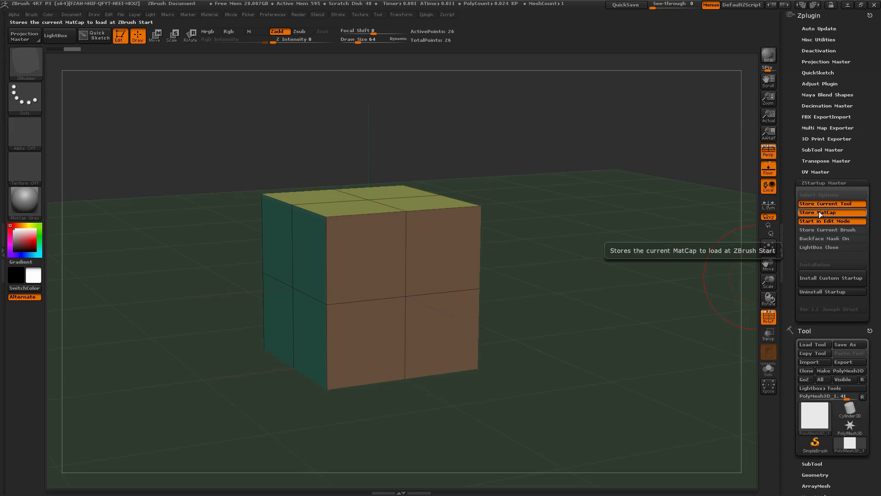
mouse_move(832, 204)
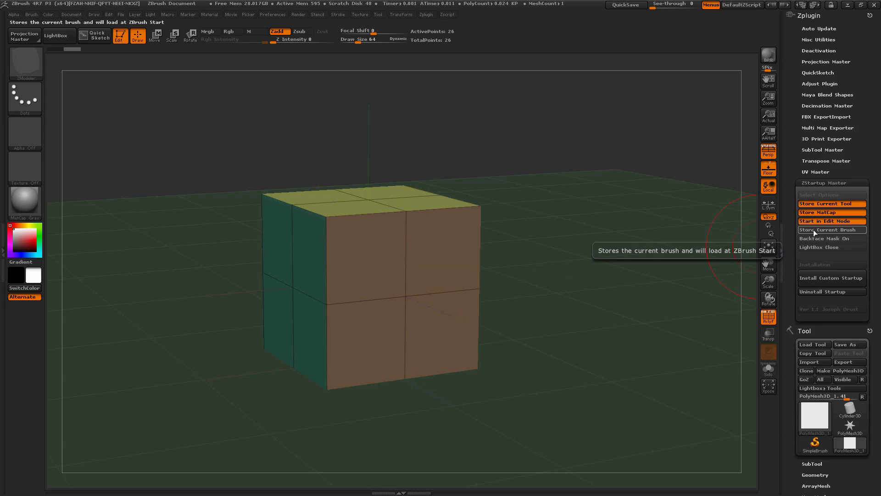
Enable Store Current Brush so the active brush loads at startup.
left_click(832, 230)
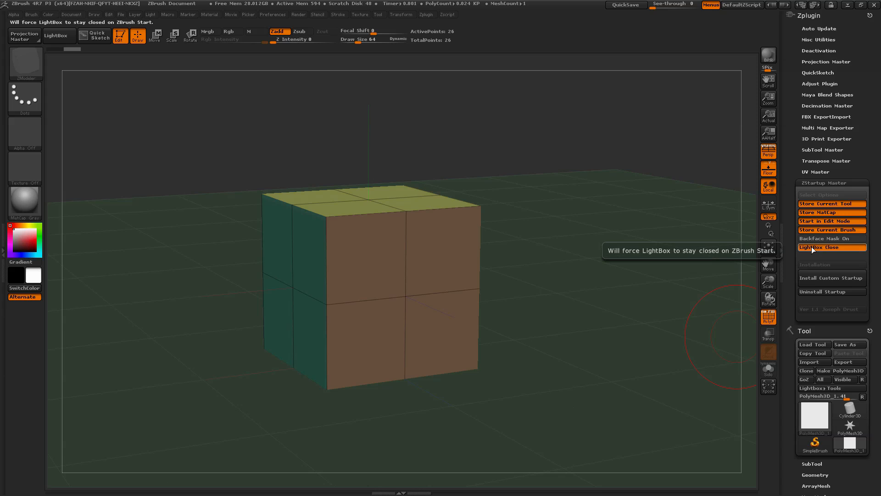
mouse_move(832, 239)
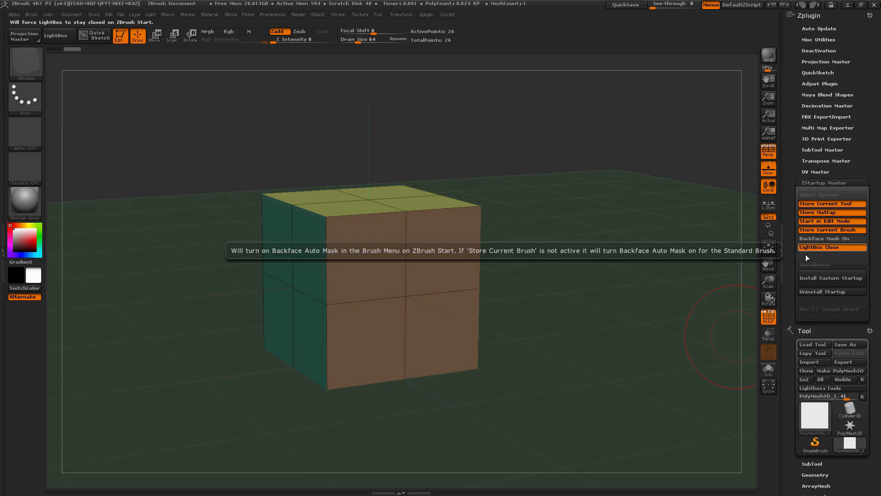
mouse_move(832, 278)
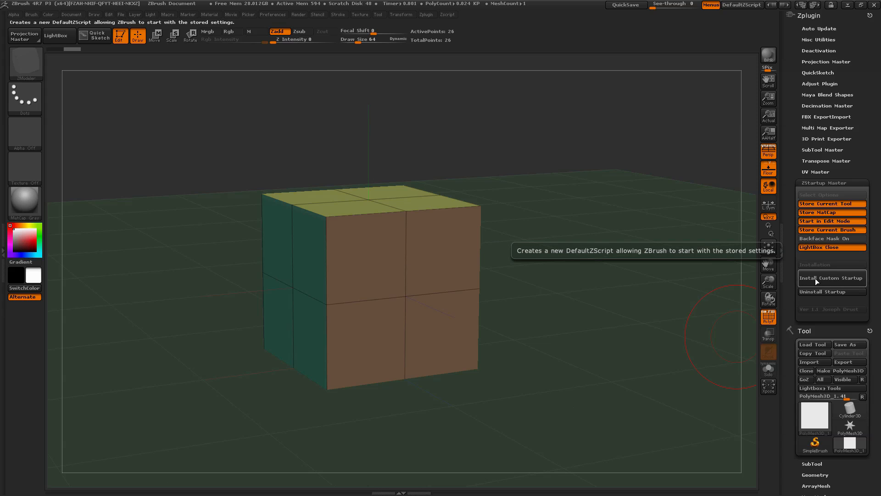
Install the custom startup with the stored cube scene settings.
left_click(832, 278)
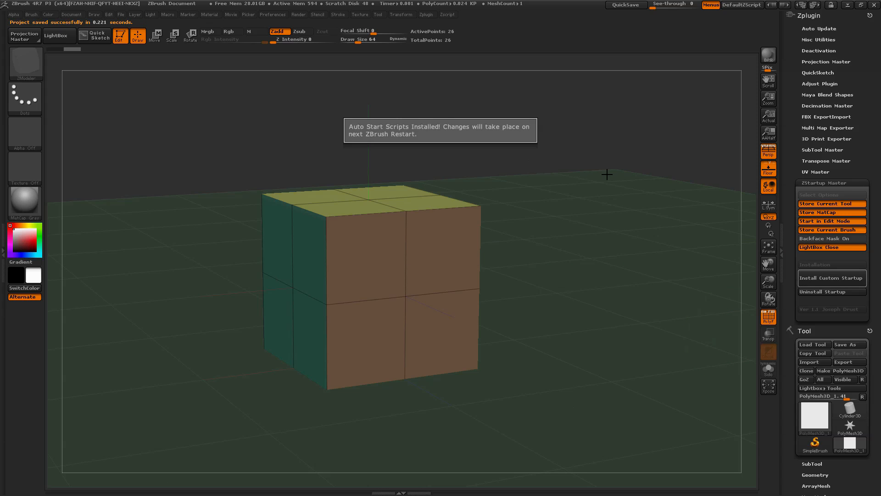
mouse_move(556, 134)
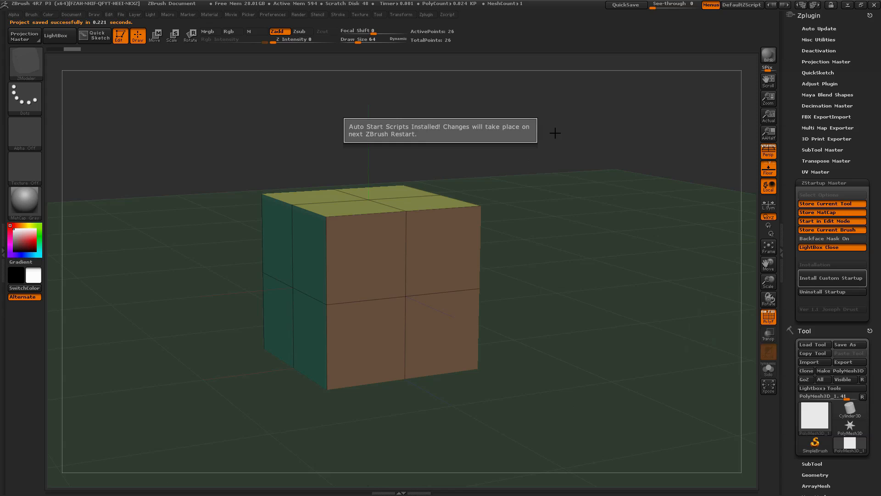
mouse_move(616, 136)
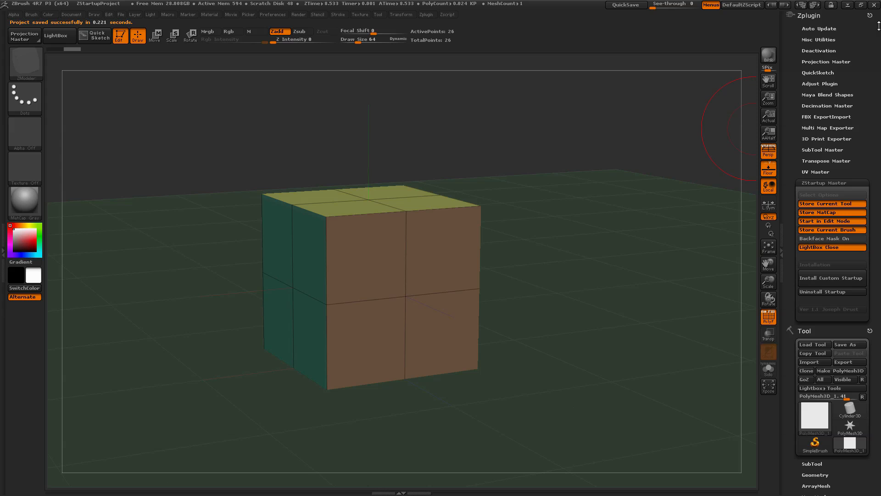
Quit ZBrush discarding changes, relaunch and orbit the auto-loaded cube scene.
left_click(875, 4)
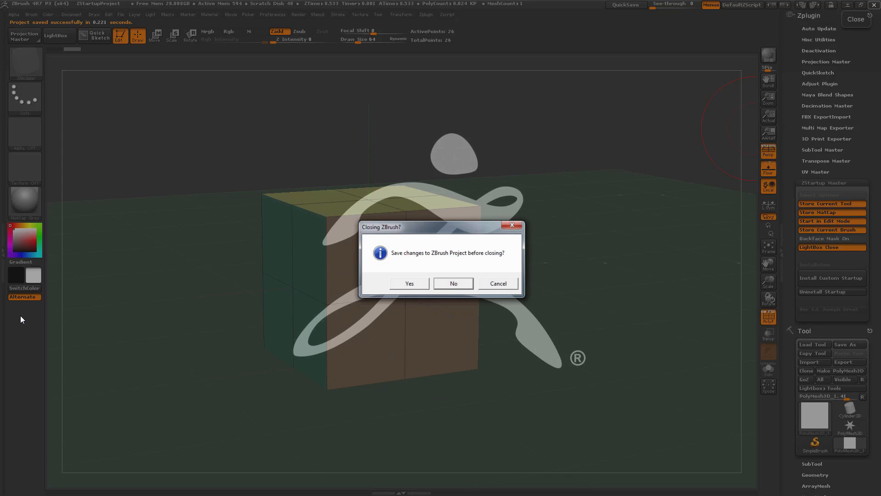
left_click(452, 283)
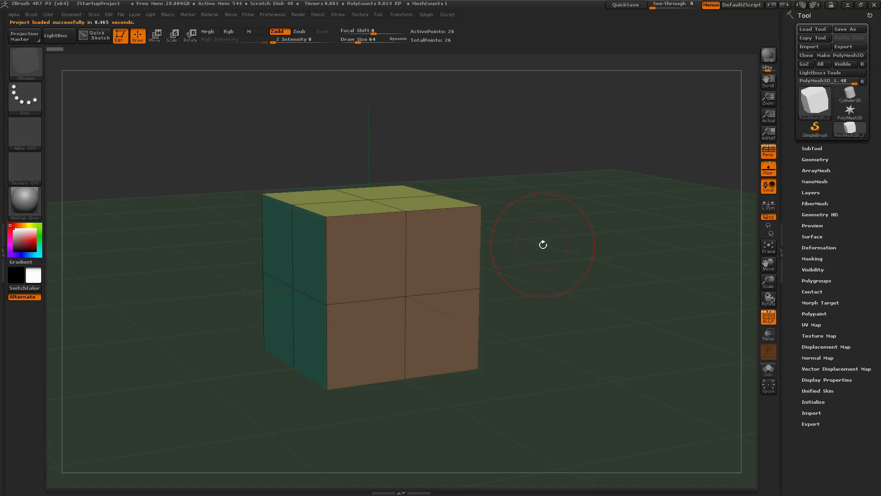
mouse_move(25, 61)
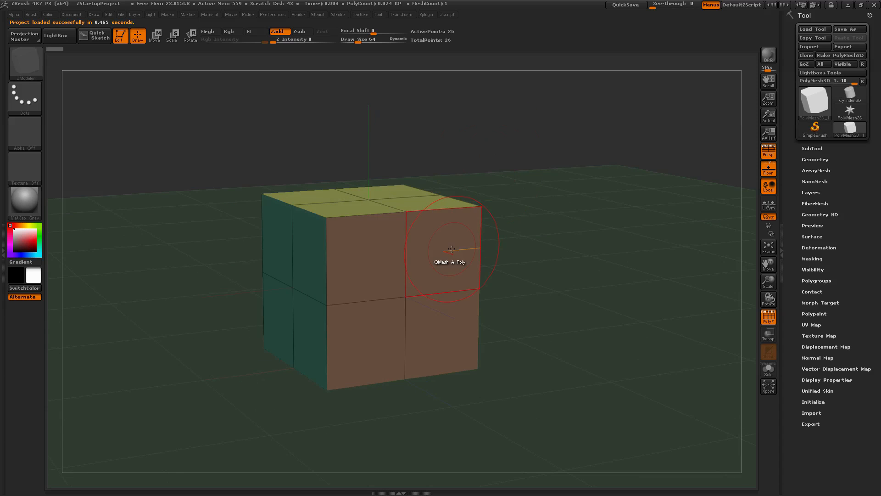
left_click_drag(449, 249, 638, 142)
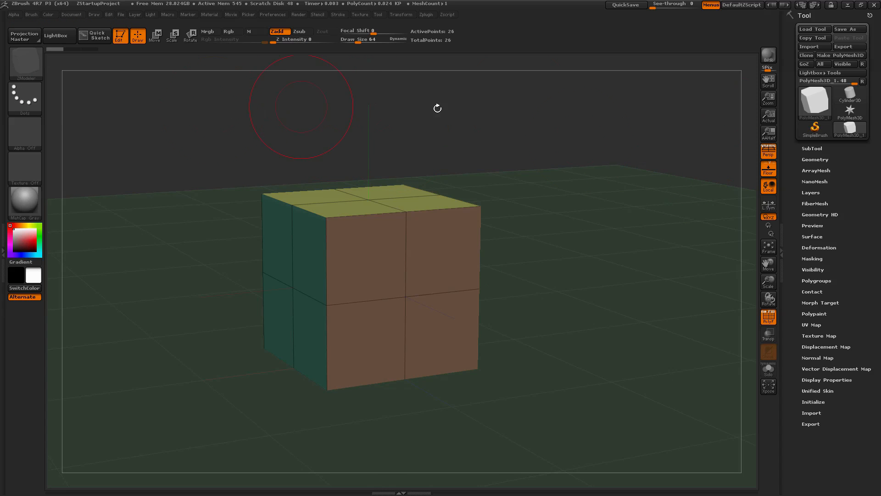
mouse_move(504, 154)
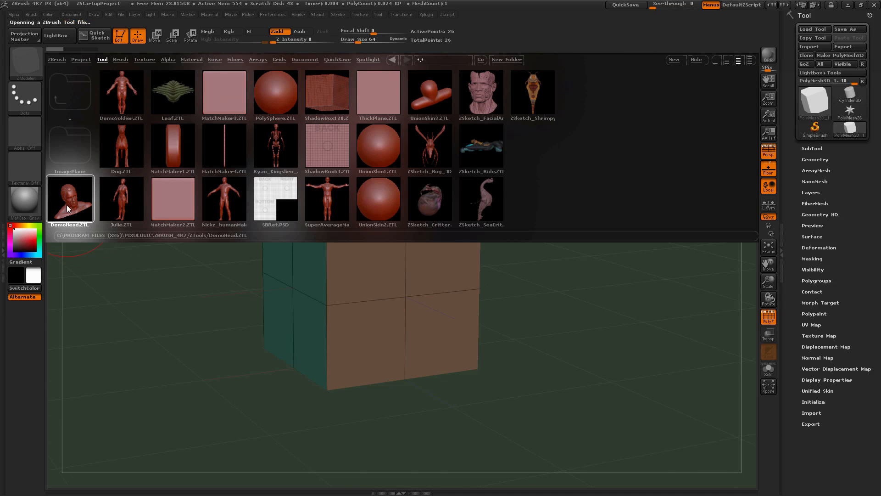
Load DemoHead.ZTL from the Tool library and pick the ClayTubes brush.
double_click(70, 198)
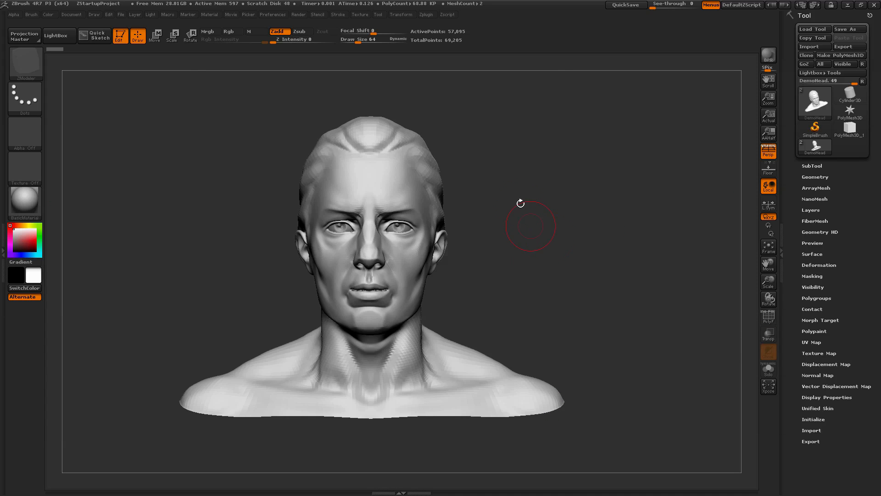
left_click(24, 62)
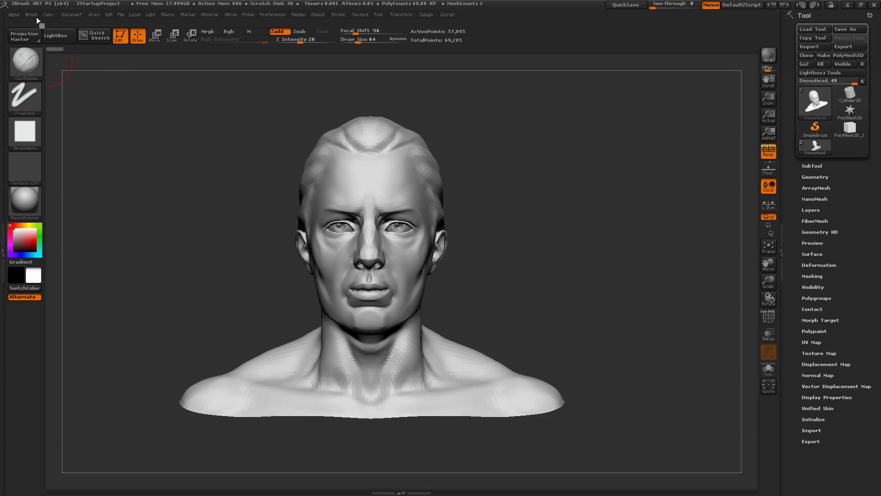
left_click(32, 14)
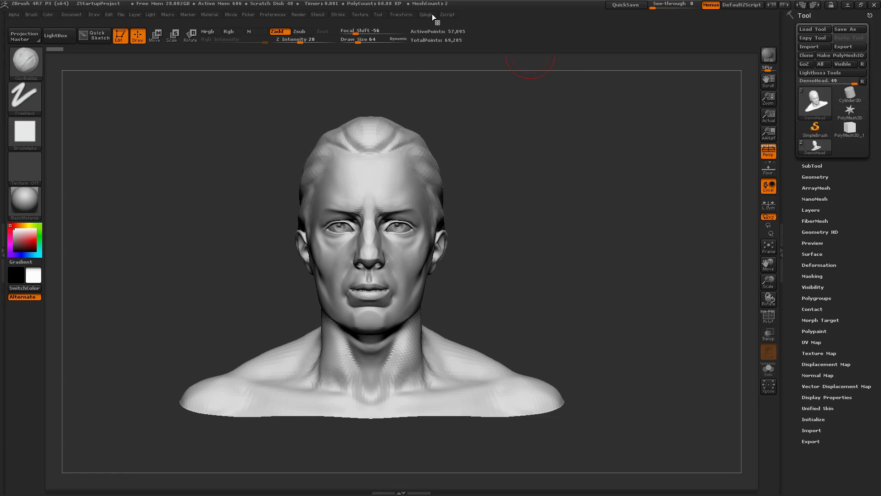
Reinstall the custom startup storing the DemoHead scene and ClayTubes brush.
left_click(427, 14)
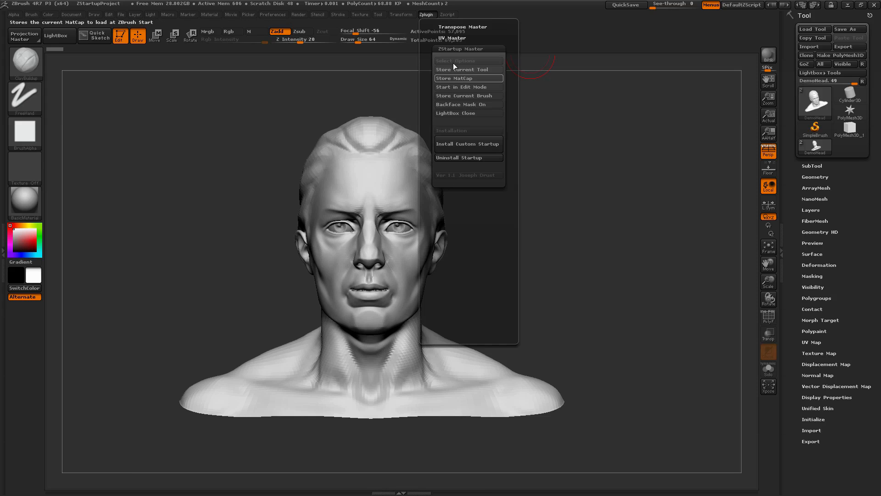
mouse_move(461, 95)
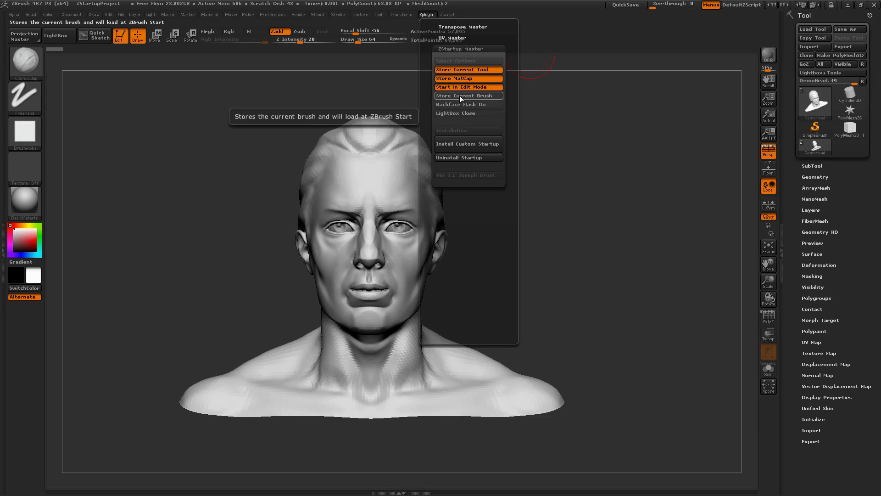
mouse_move(455, 106)
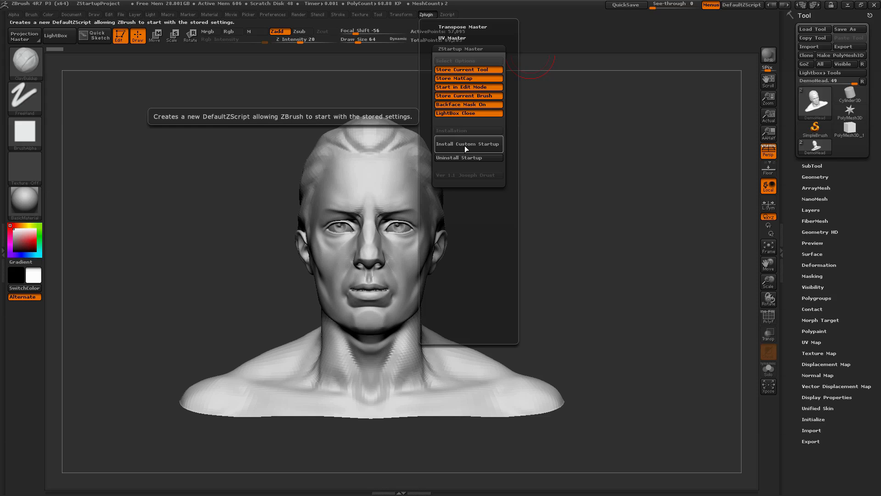
left_click(468, 144)
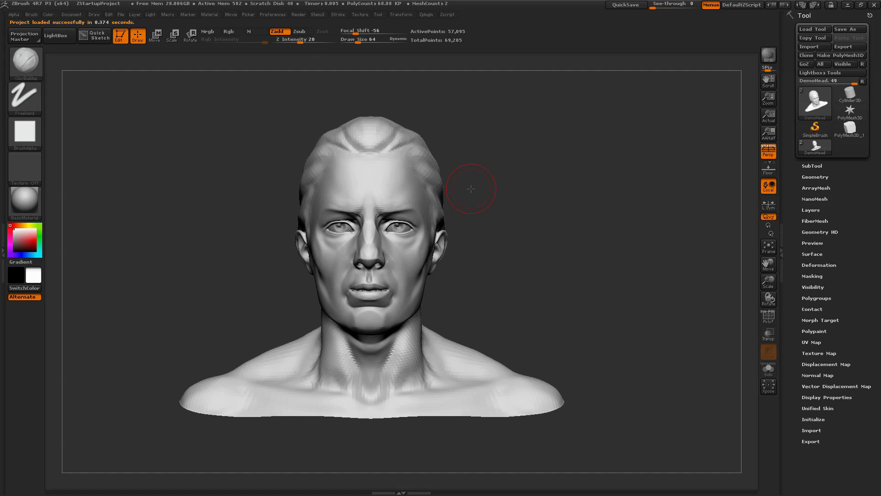
Sculpt ClayTubes strokes onto both sides of the DemoHead's hairline.
left_click_drag(471, 188, 567, 259)
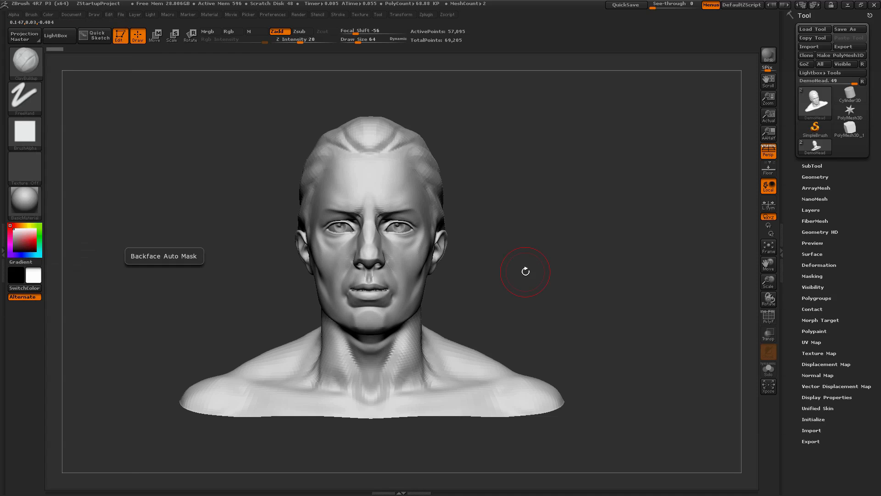
left_click_drag(525, 272, 550, 248)
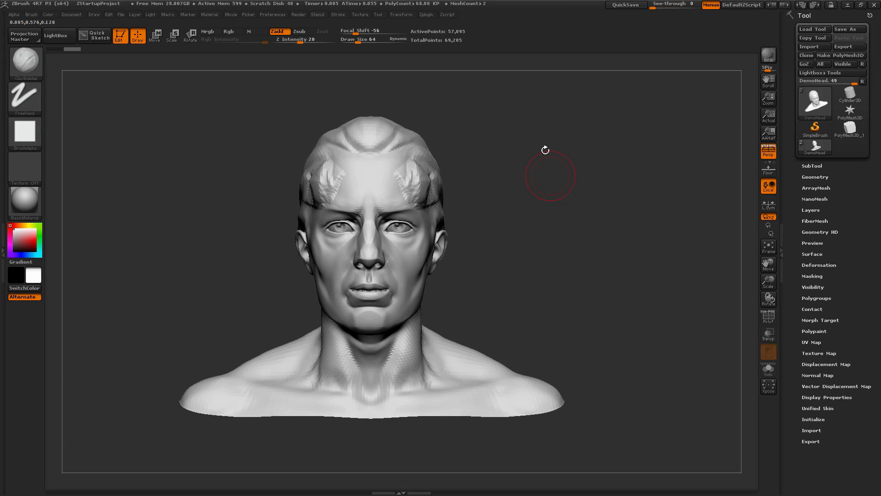
Uninstall the custom startup via ZStartup Master and quit ZBrush.
left_click(427, 14)
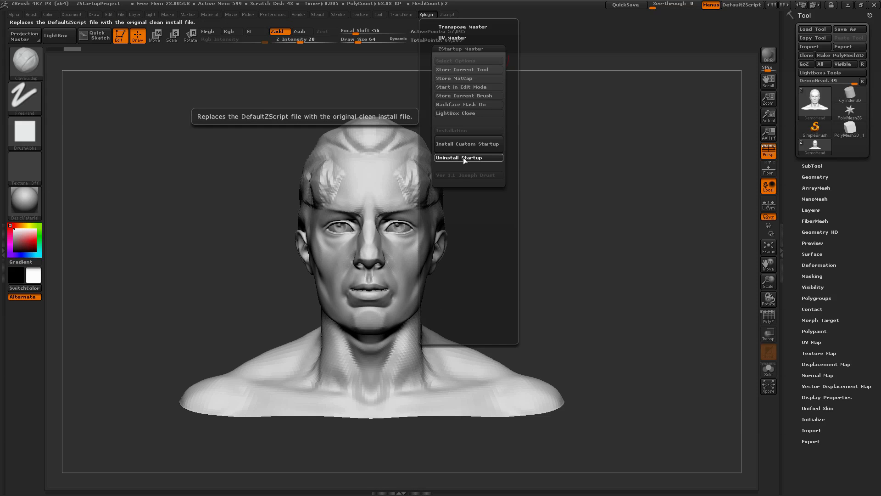
left_click(468, 157)
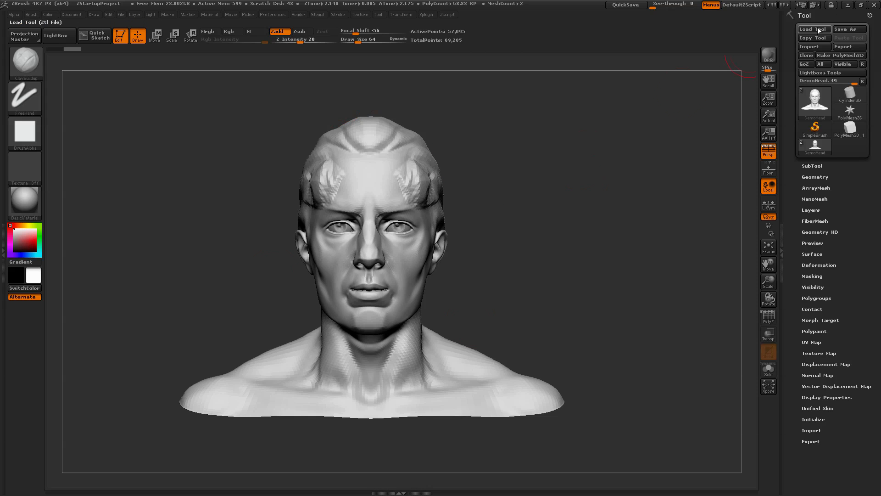
left_click(814, 28)
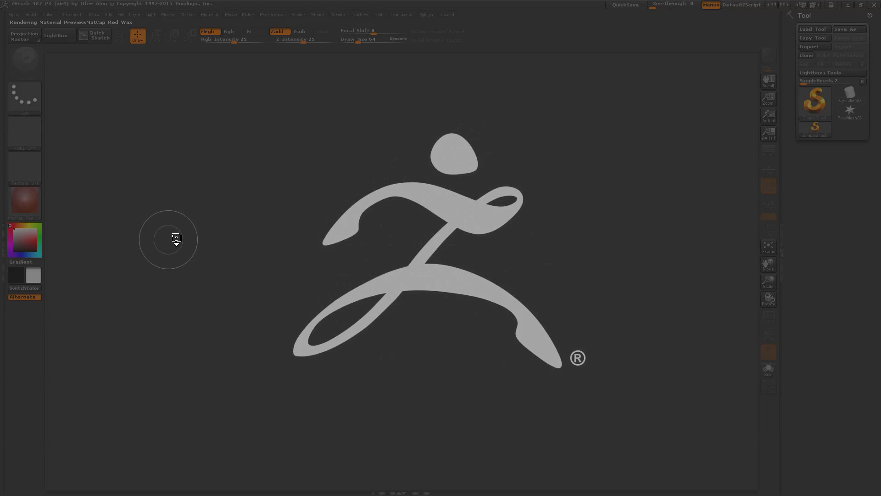
Dismiss the splash on the default LightBox start and list the plugins again.
left_click(56, 36)
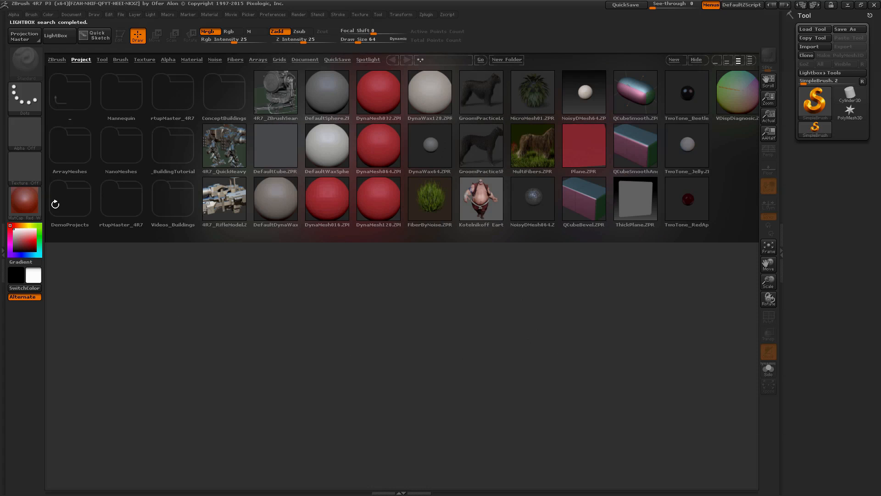
mouse_move(431, 182)
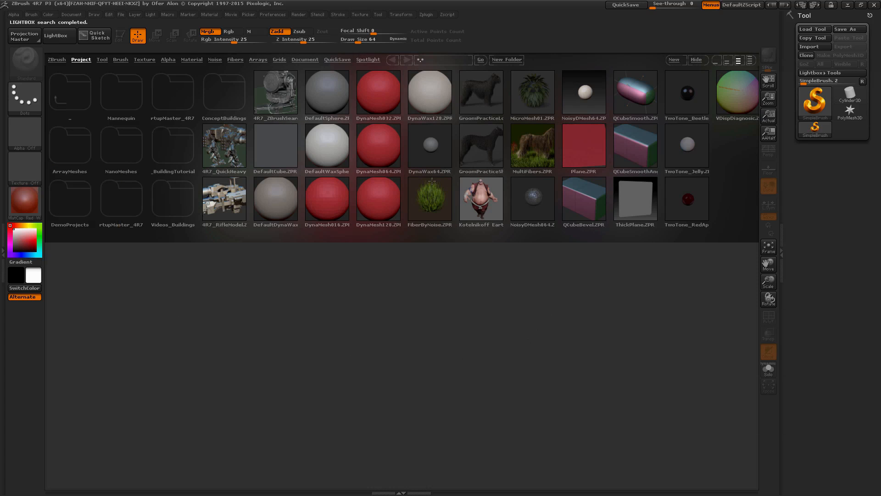
mouse_move(292, 308)
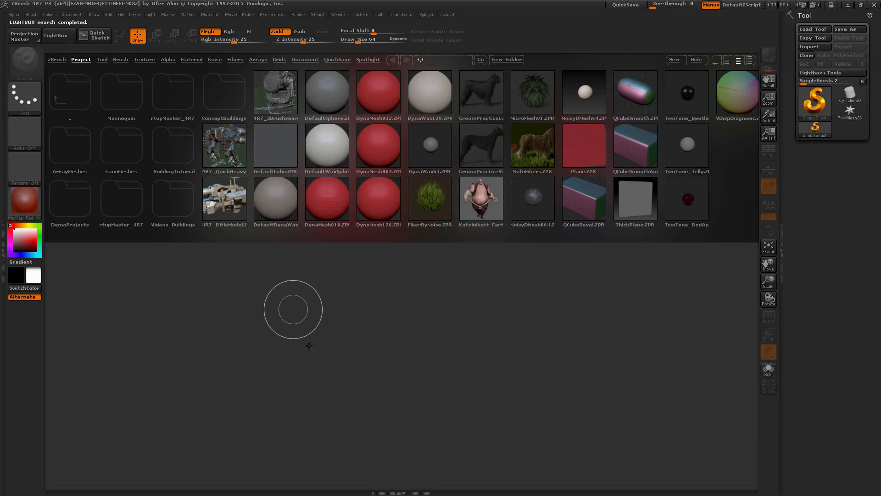
mouse_move(504, 343)
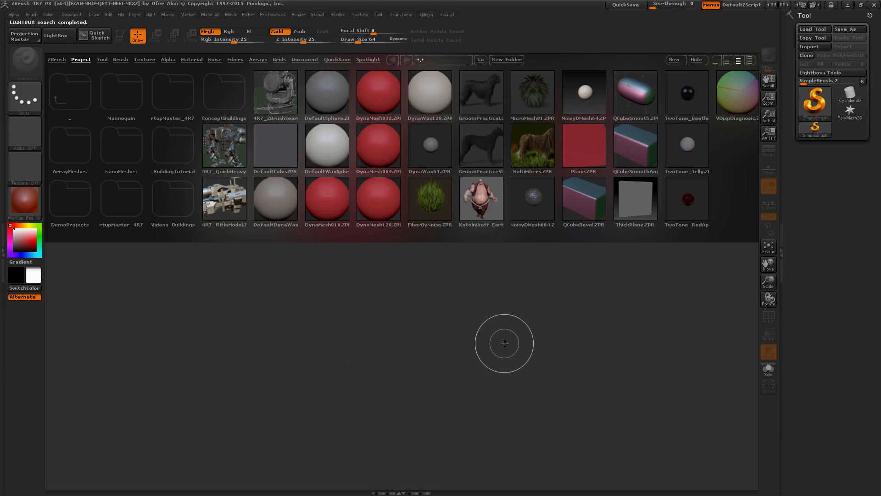
left_click(427, 15)
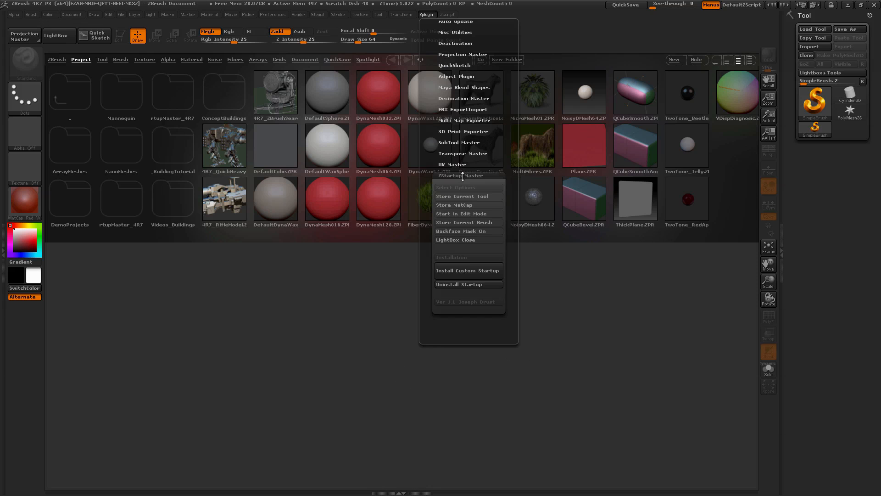